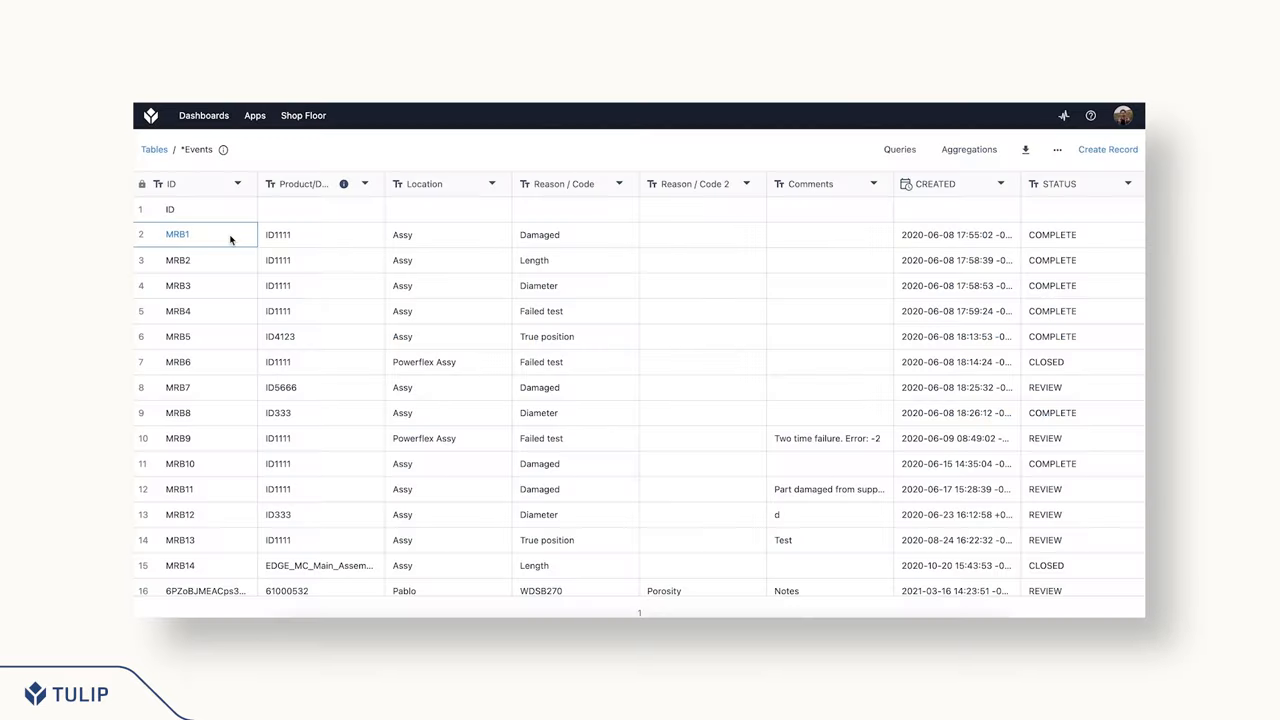
Show the Default Dashboard and scroll through its cycle time and Common Defects charts.
{"action": "left_click", "coordinate": [177, 234]}
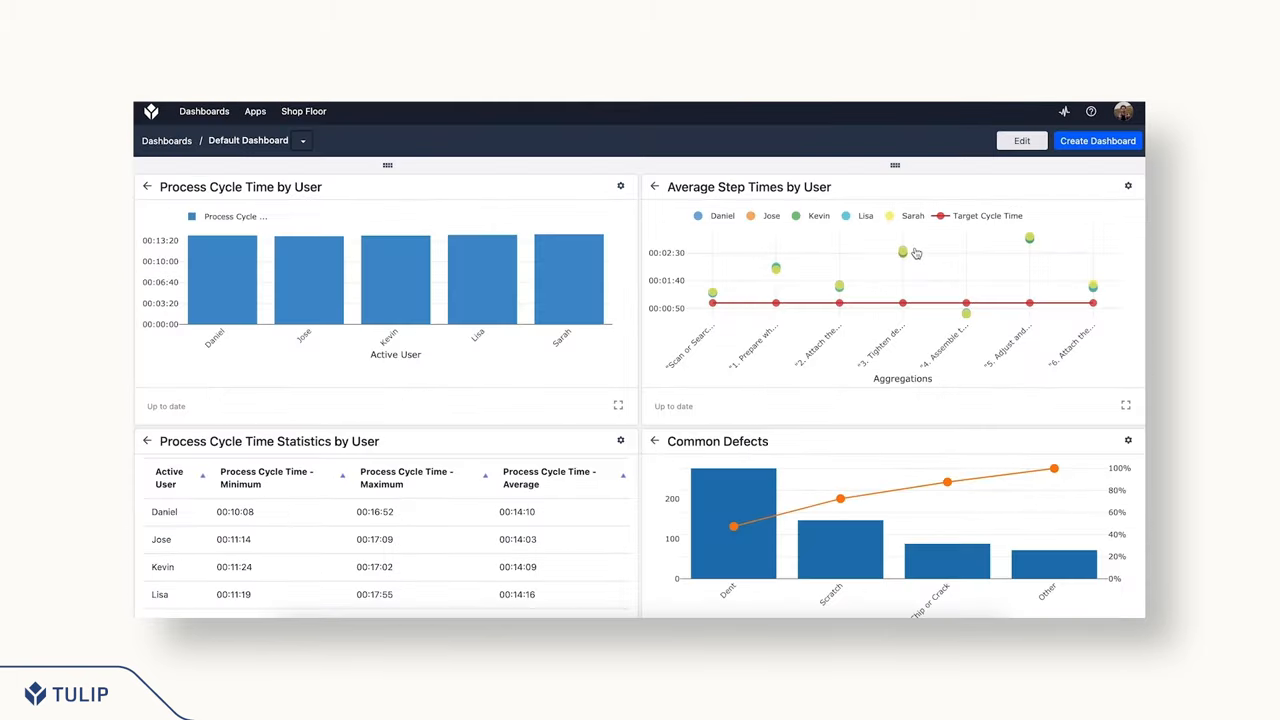
{"action": "mouse_move", "coordinate": [1014, 240]}
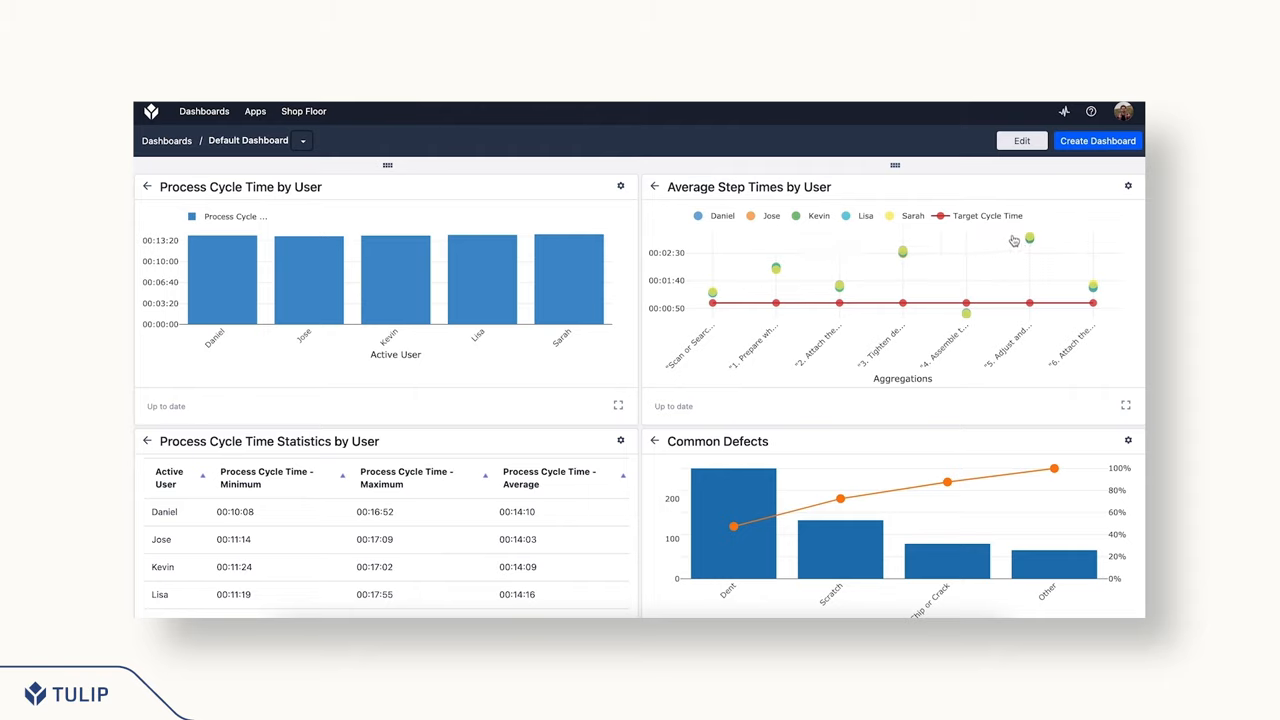
{"action": "mouse_move", "coordinate": [836, 547]}
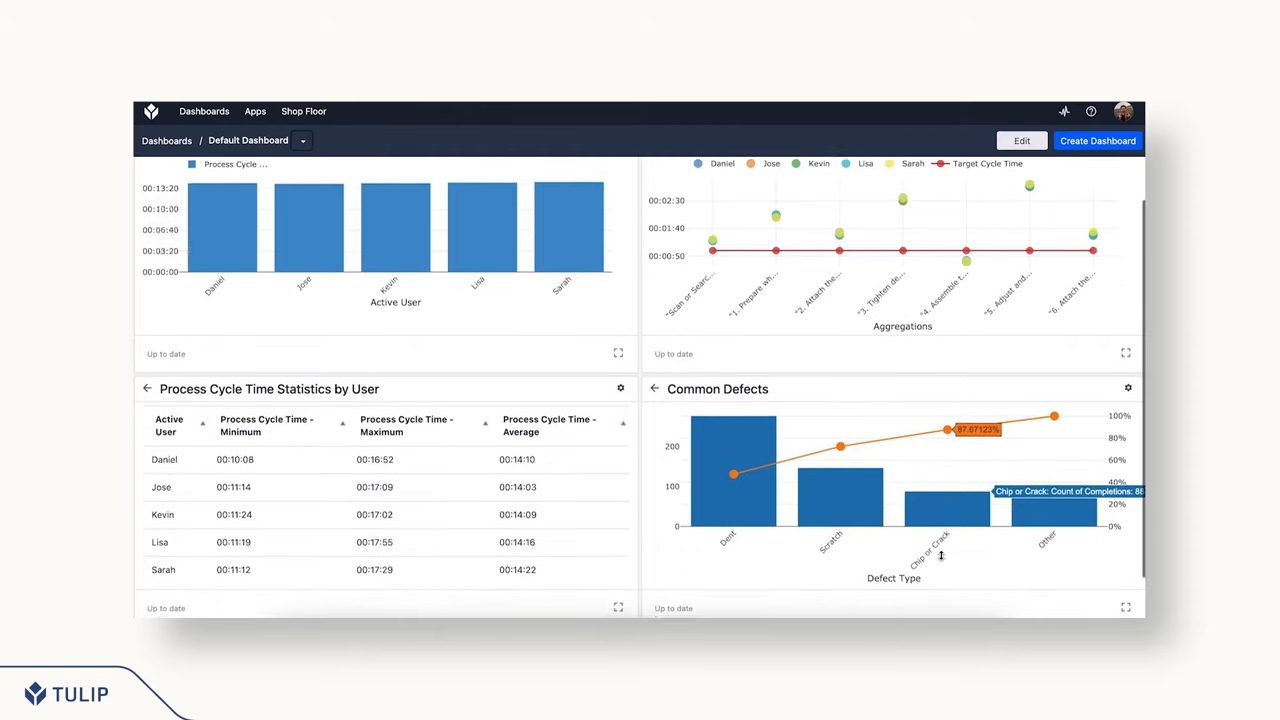
{"action": "scroll", "scroll_direction": "down", "scroll_amount": 3}
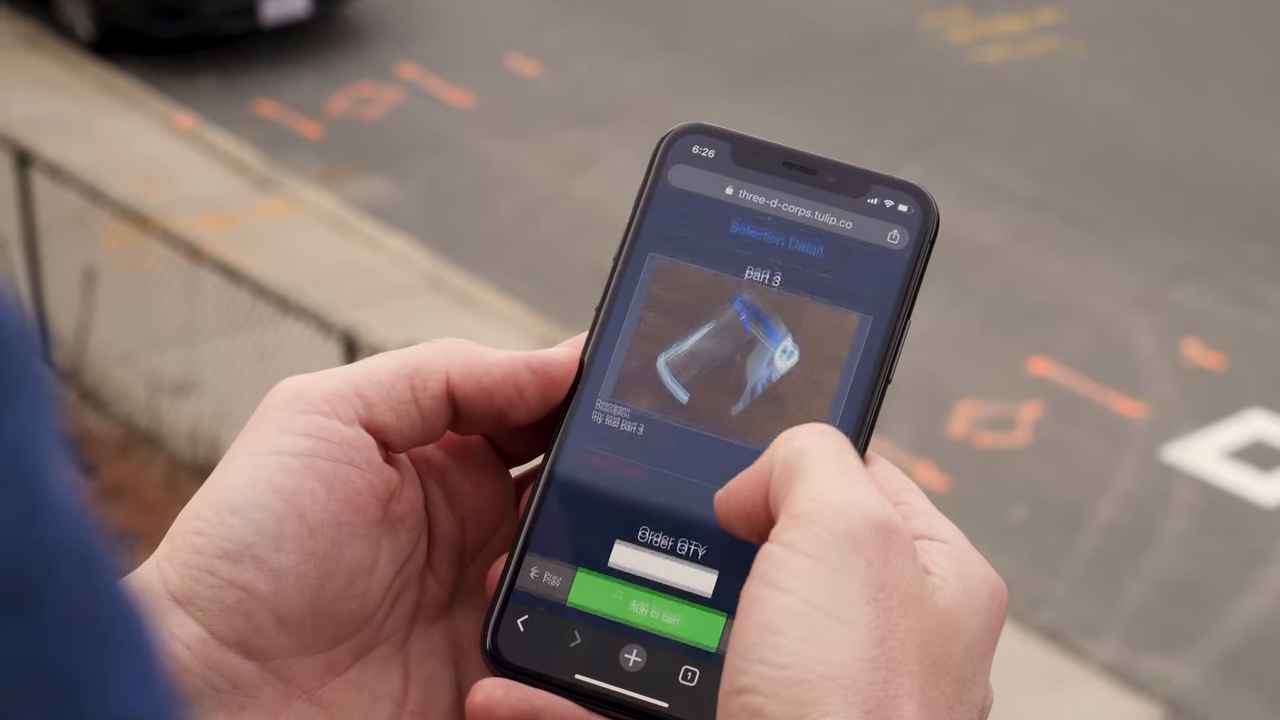
View Part 3's Selection Detail with order quantity in the app running on a phone.
{"action": "left_click", "coordinate": [650, 608]}
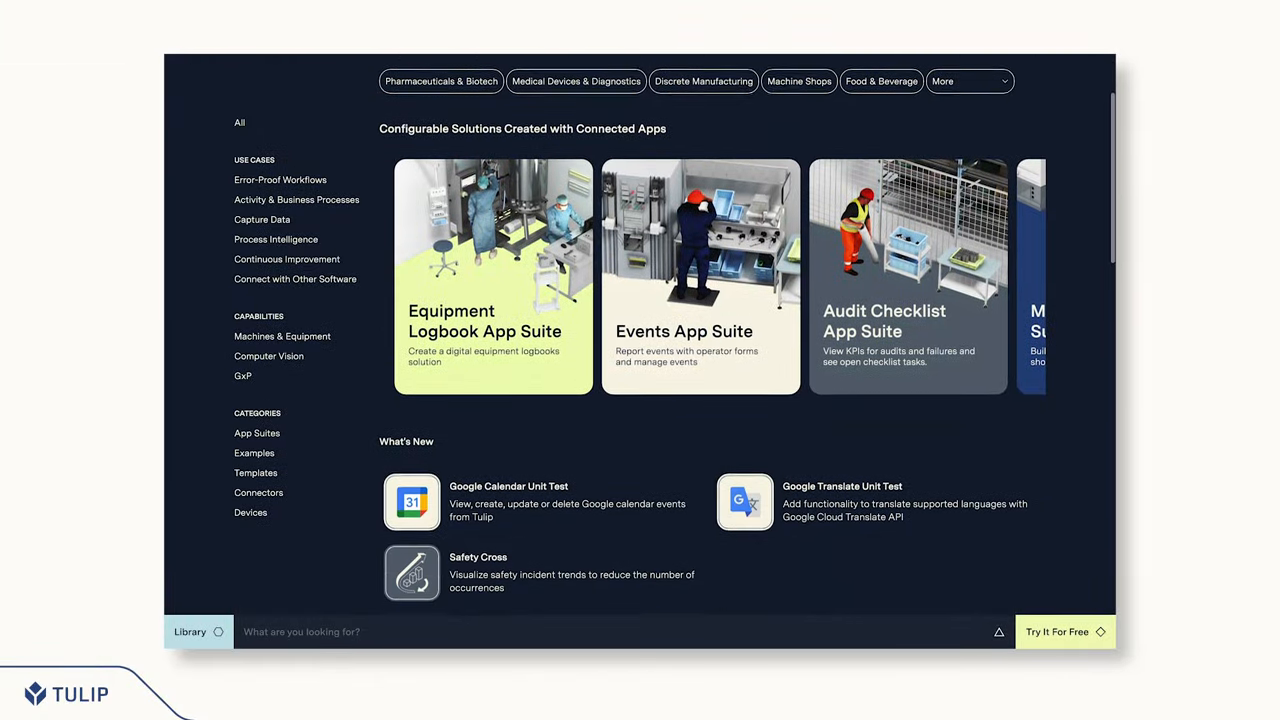
Browse the Tulip Library's configurable app suites and newly added apps.
{"action": "scroll", "scroll_direction": "down", "scroll_amount": 3}
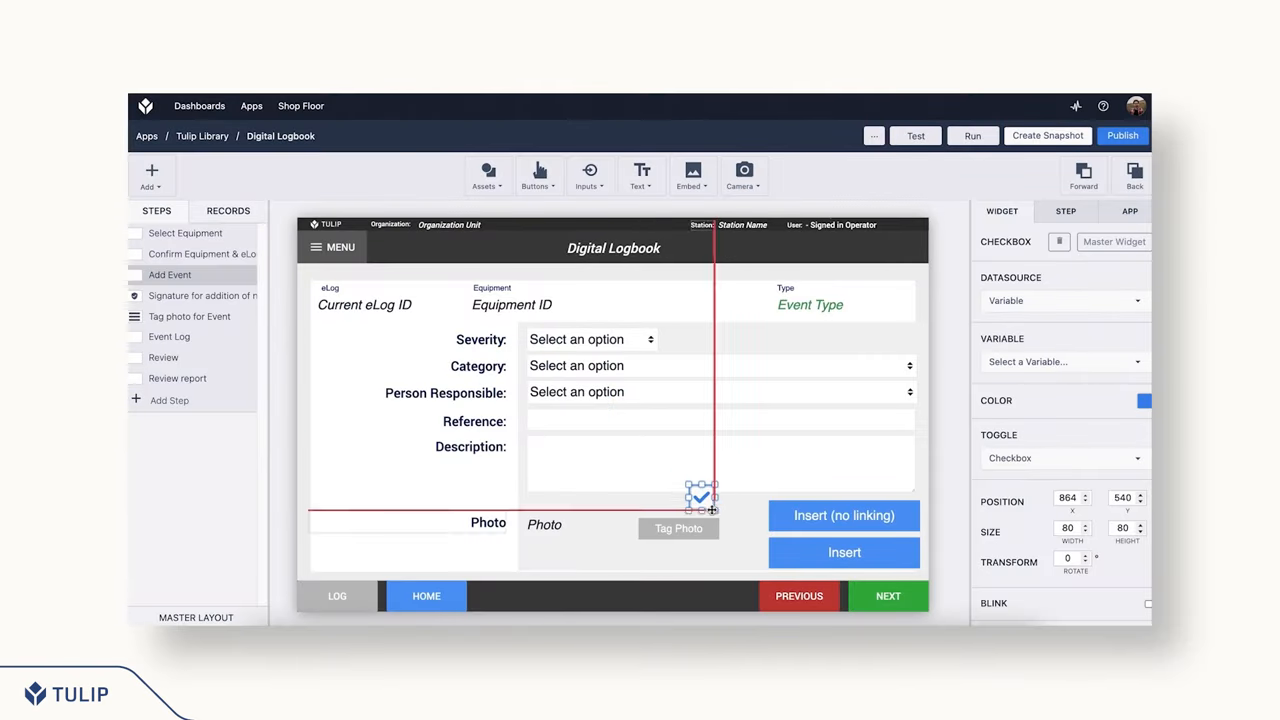
Move the checkbox beside the Severity field, then switch to the Job Module app.
{"action": "left_click_drag", "start_coordinate": [700, 497], "coordinate": [680, 338]}
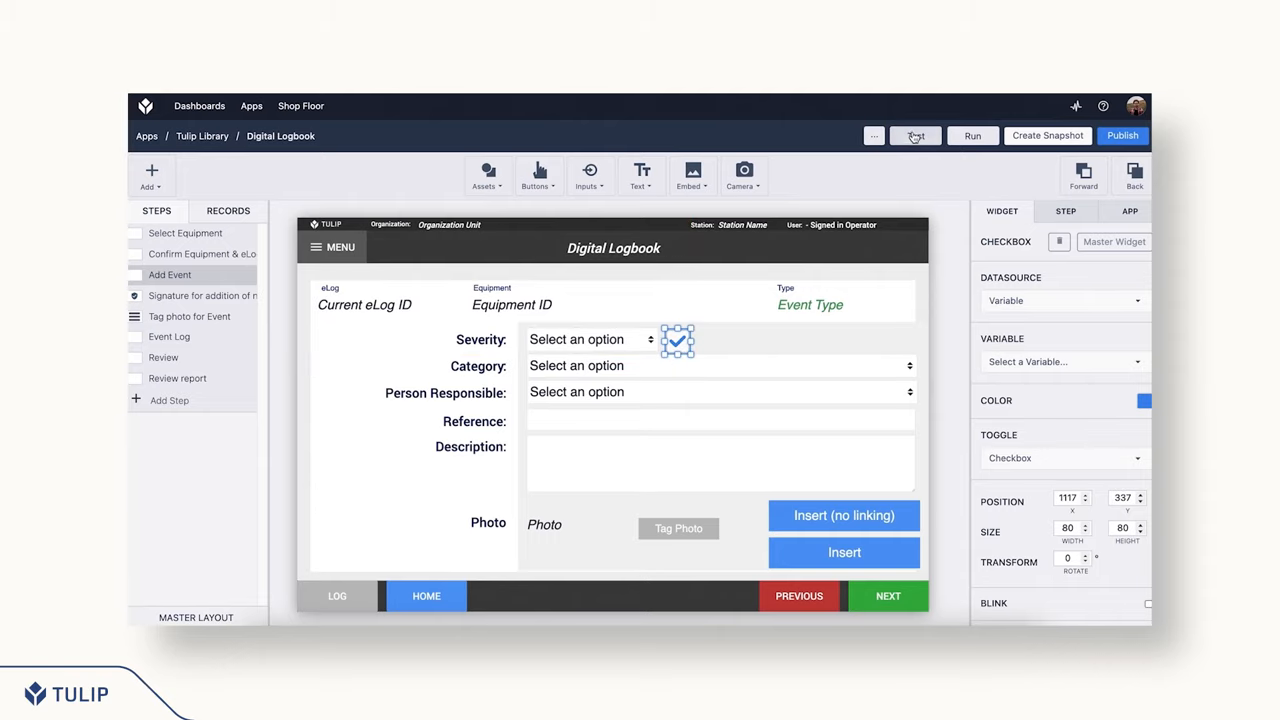
{"action": "left_click", "coordinate": [971, 135]}
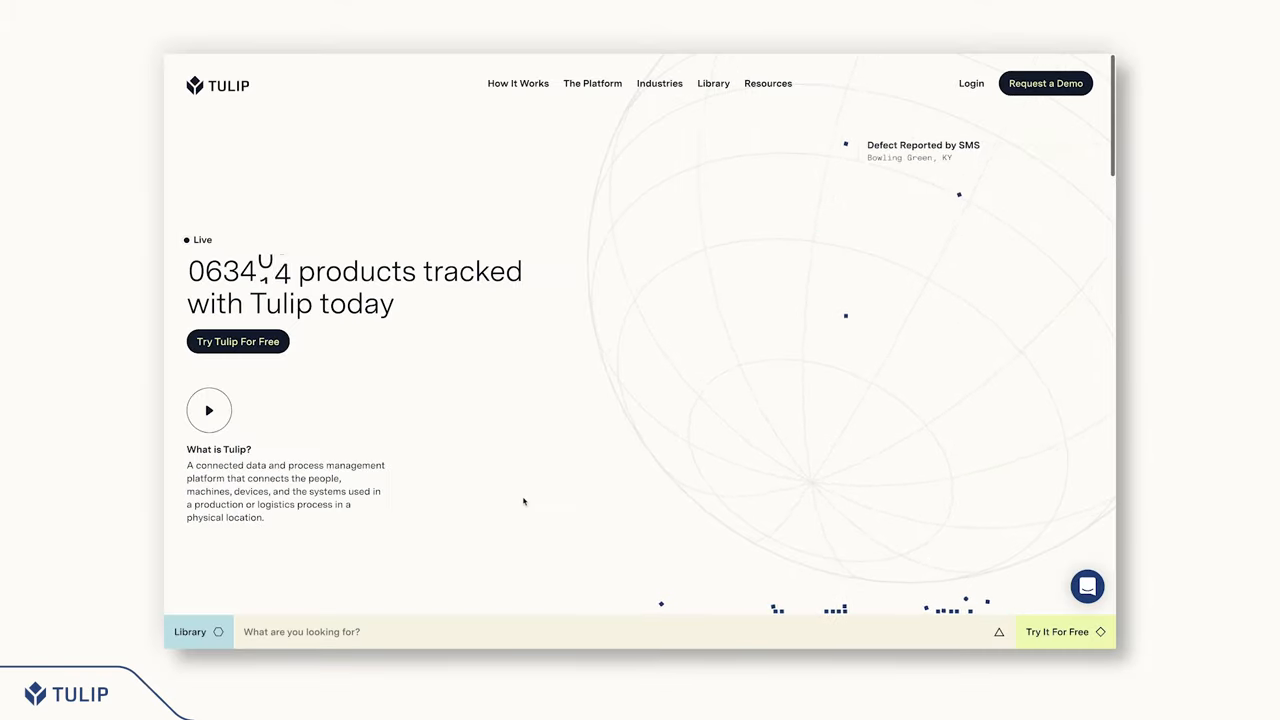
{"action": "left_click", "coordinate": [237, 341]}
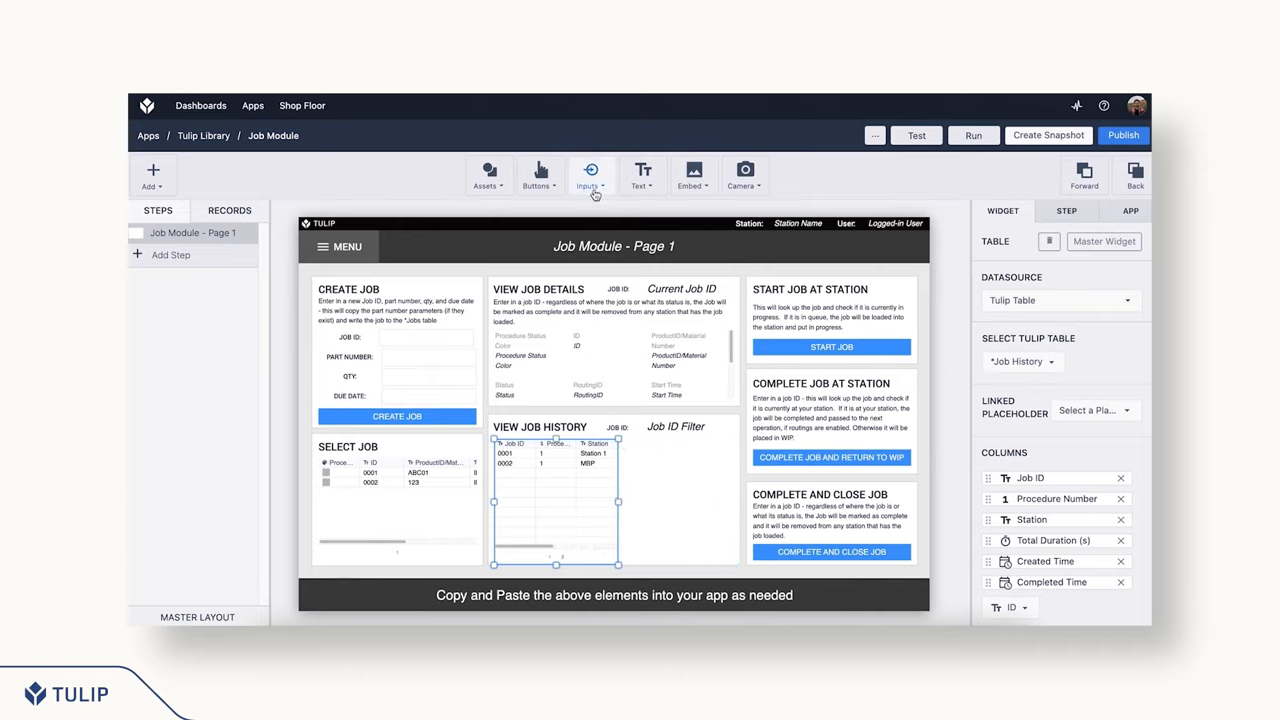
Add a checkbox widget and place it inside the View Job History panel.
{"action": "left_click", "coordinate": [591, 174]}
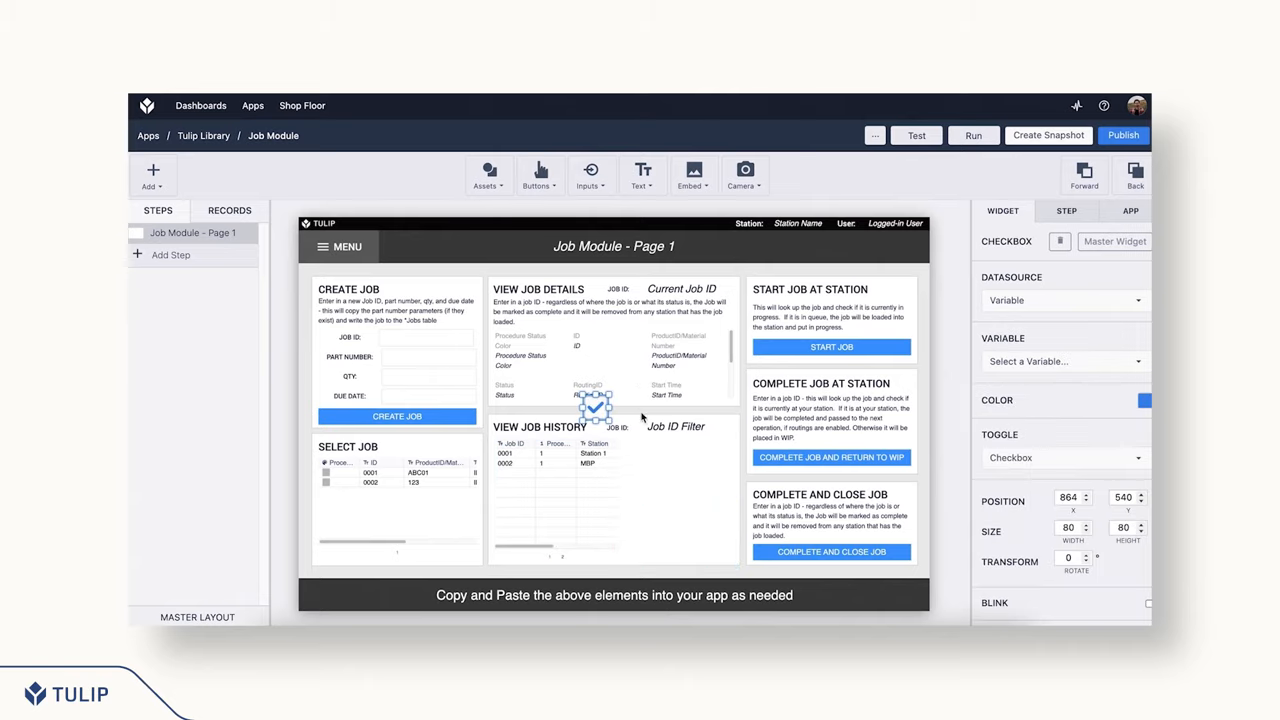
{"action": "left_click_drag", "start_coordinate": [593, 407], "coordinate": [638, 460]}
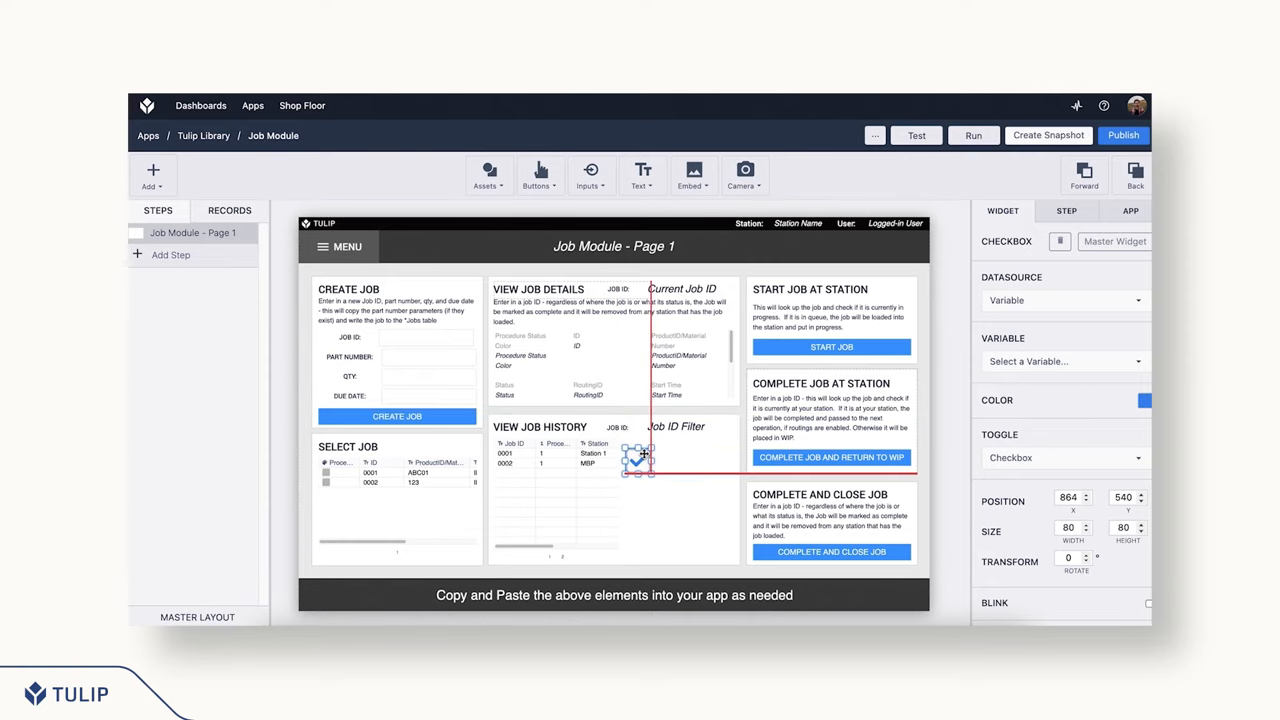
{"action": "left_click", "coordinate": [591, 174]}
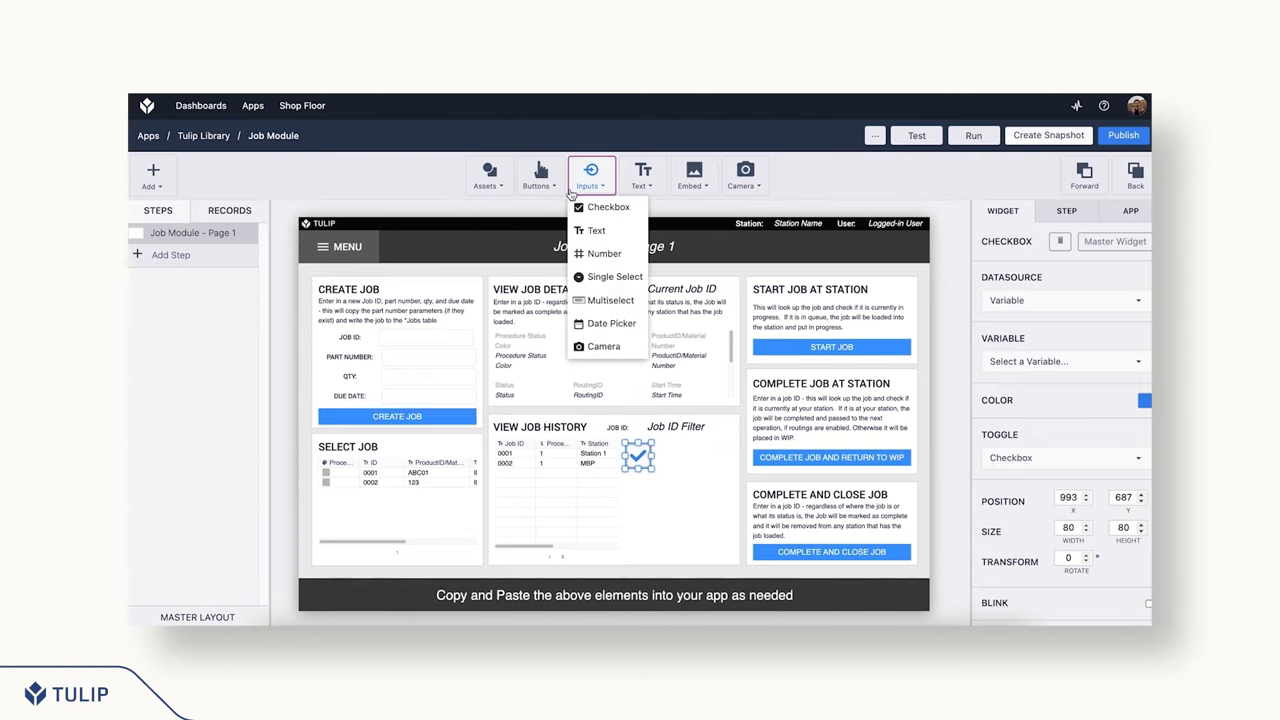